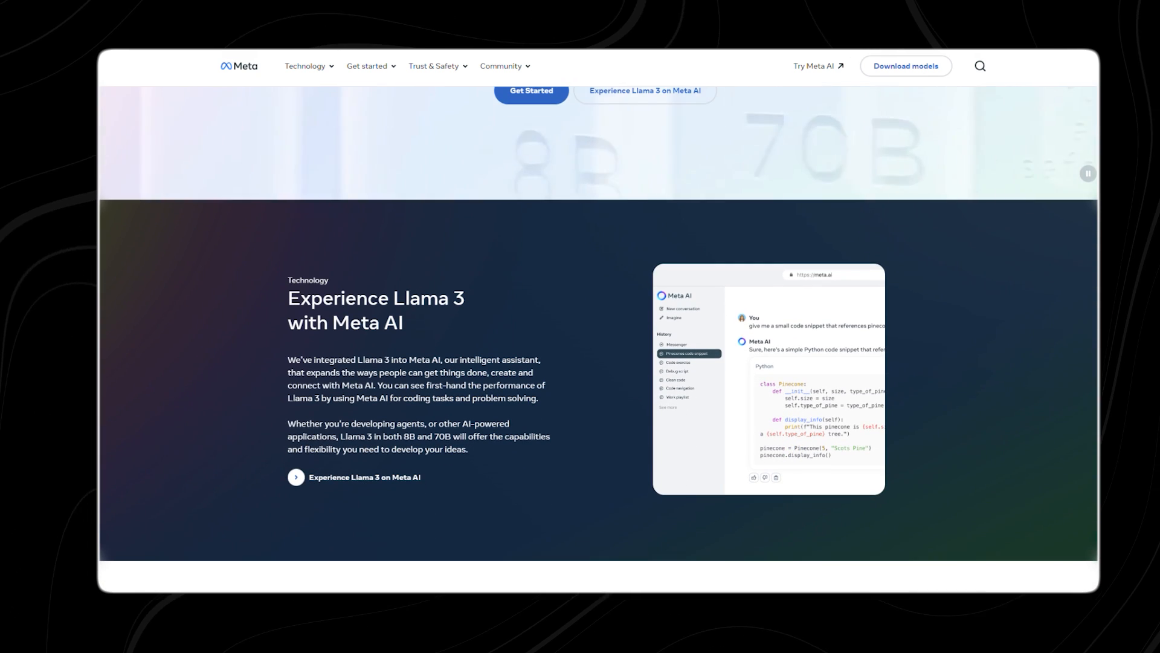
scroll("down", 3)
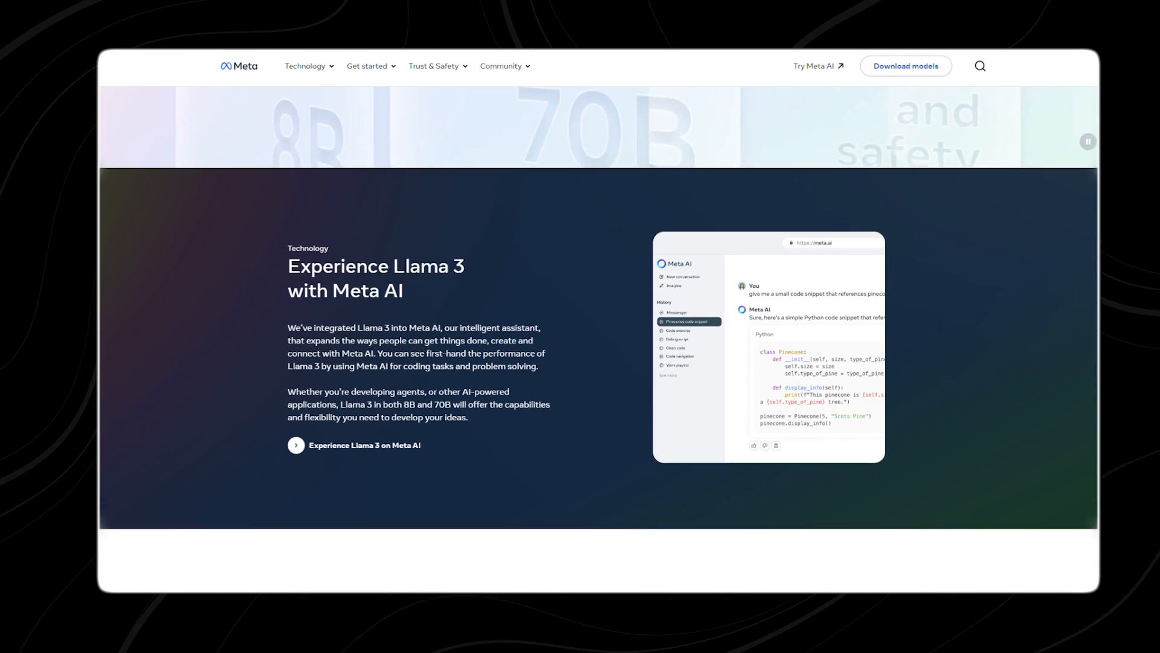
scroll("down", 3)
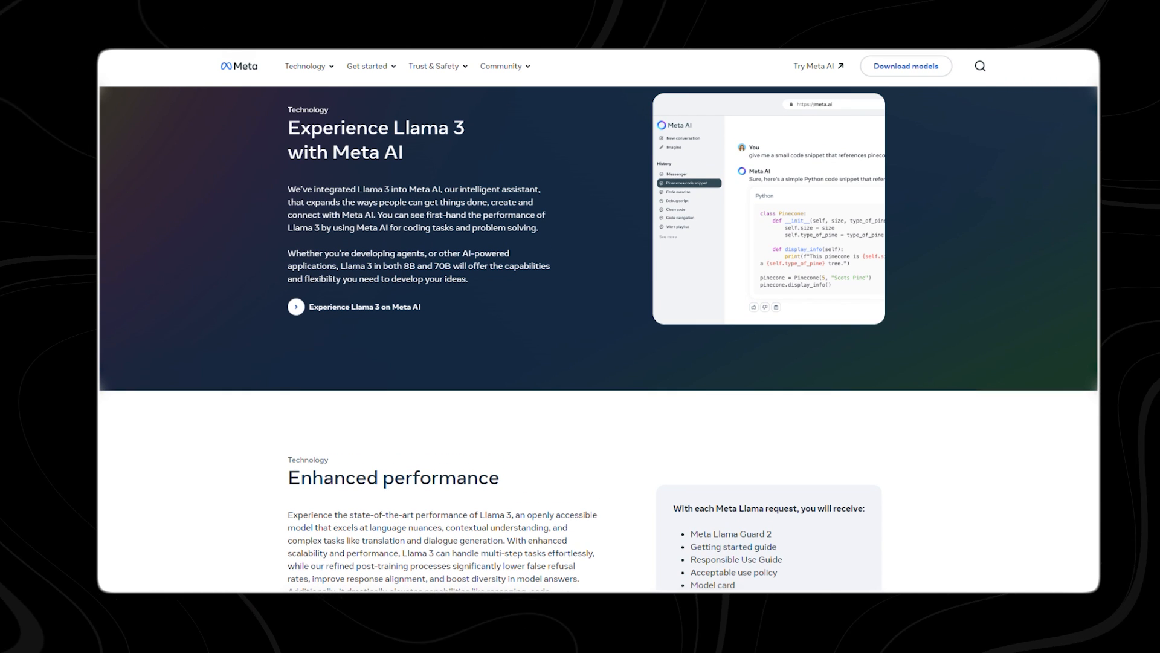
scroll("down", 3)
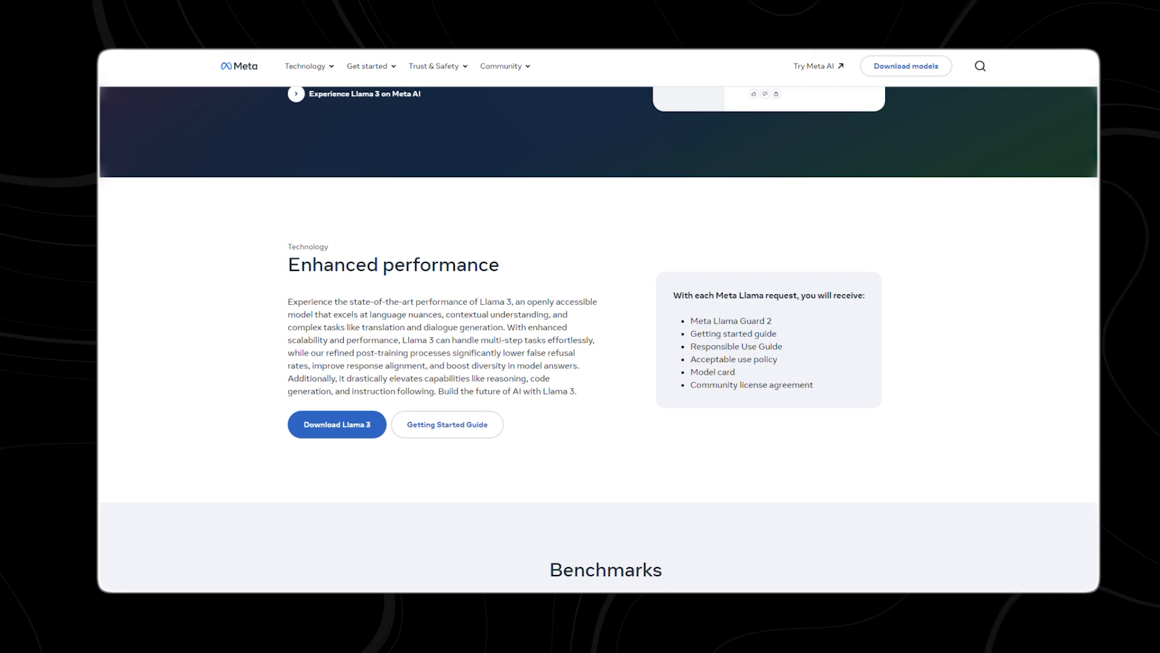